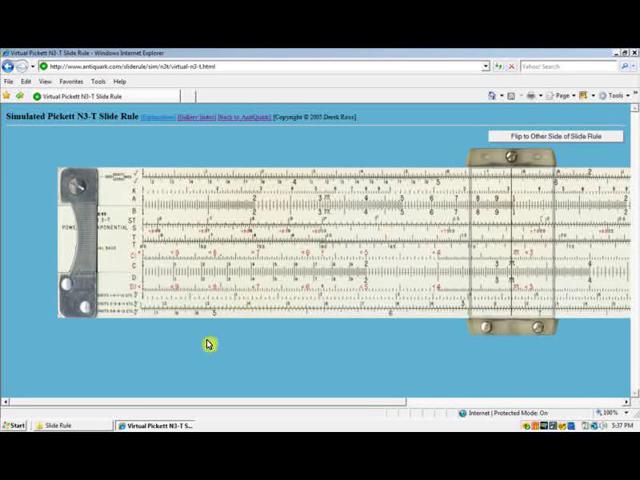
mouse_move(123, 305)
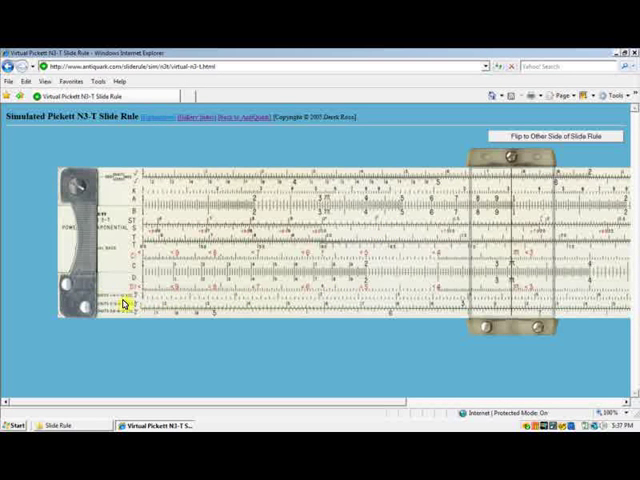
mouse_move(142, 280)
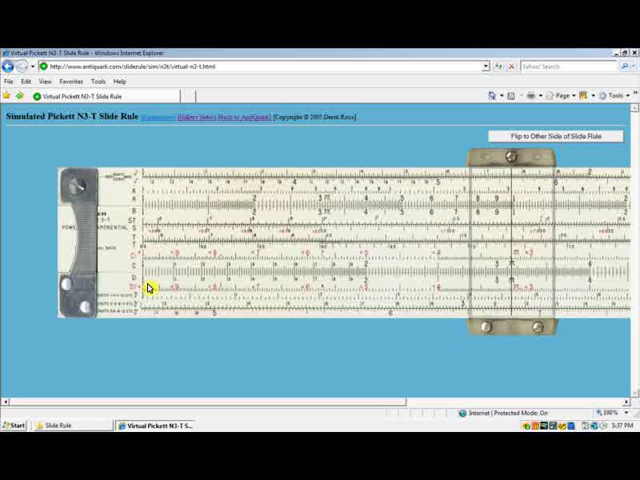
mouse_move(302, 293)
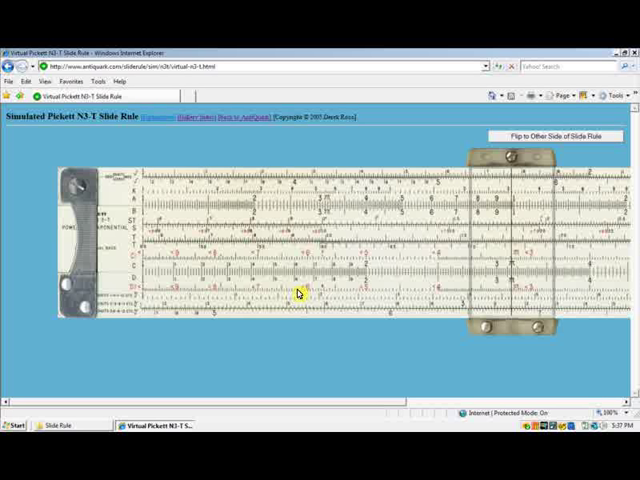
mouse_move(370, 255)
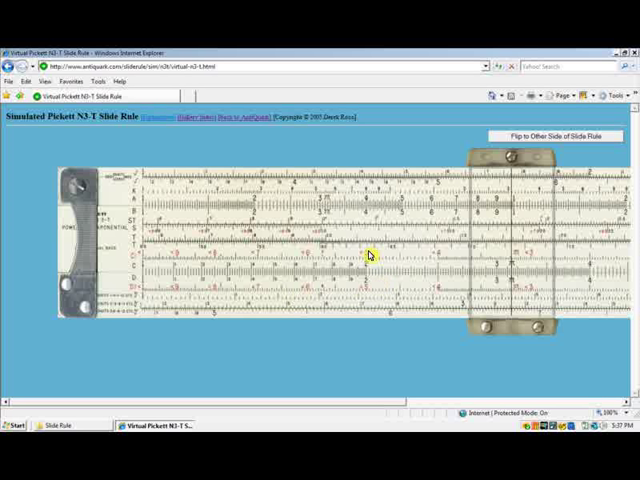
mouse_move(130, 252)
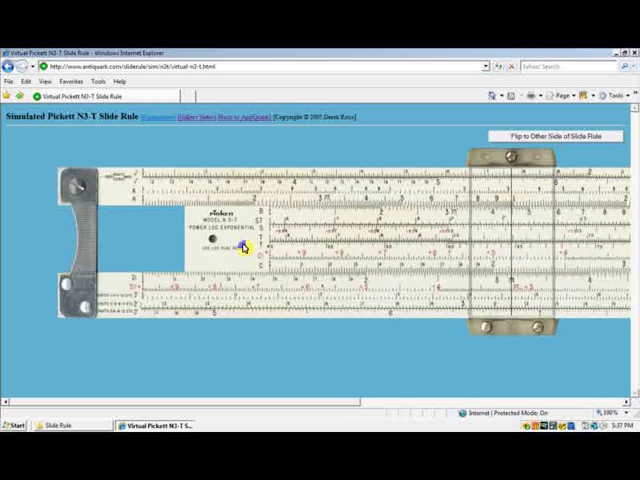
Drag the middle slide left so the C scale index realigns with the D scale index
left_click_drag(245, 248, 120, 255)
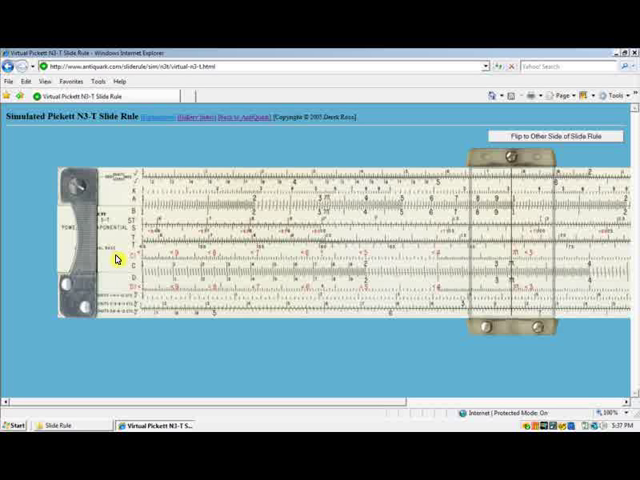
mouse_move(145, 285)
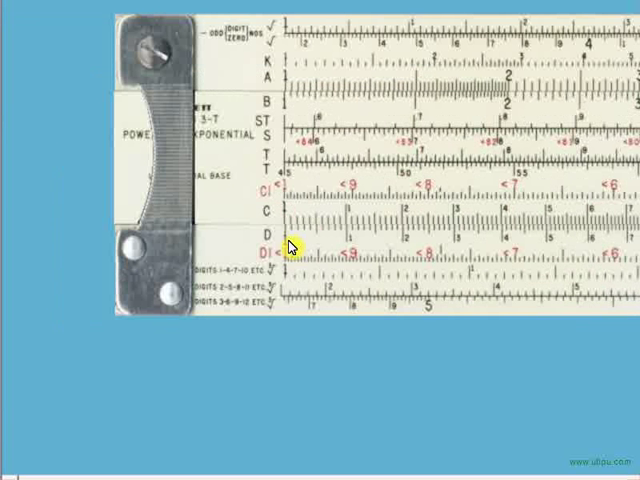
mouse_move(398, 275)
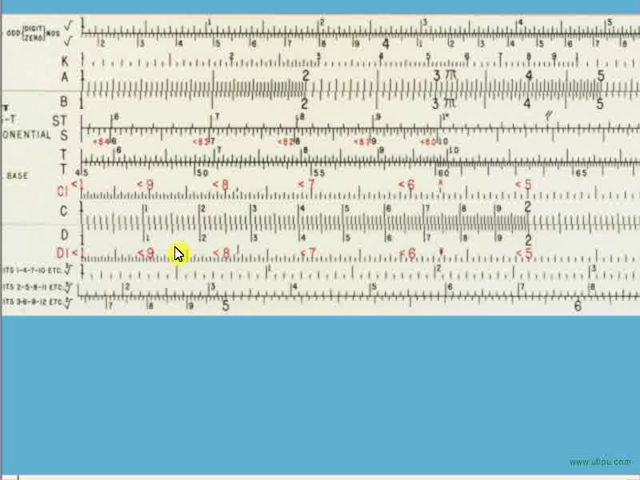
mouse_move(497, 285)
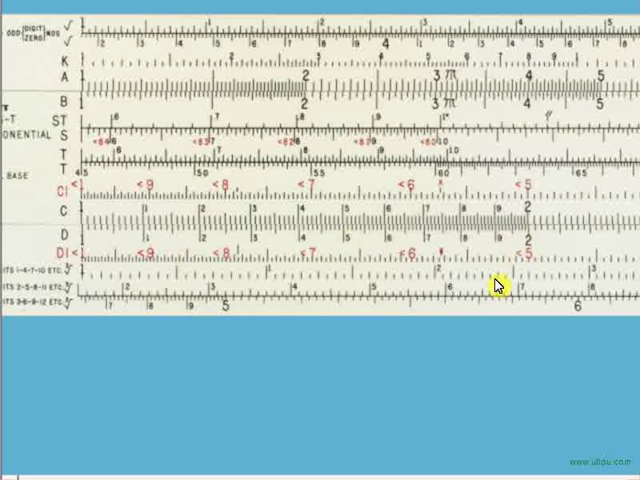
mouse_move(469, 295)
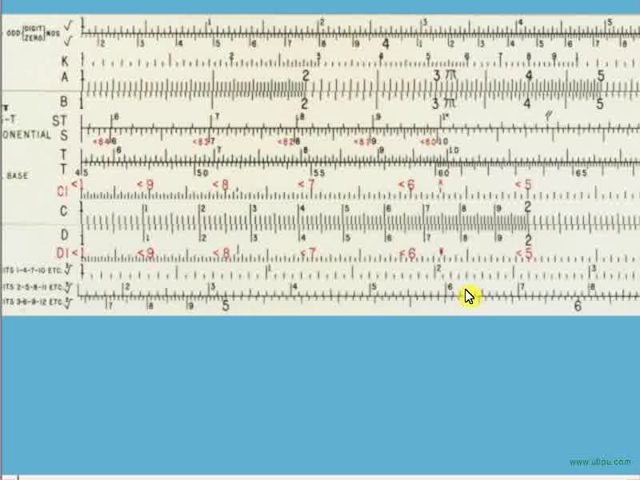
mouse_move(78, 275)
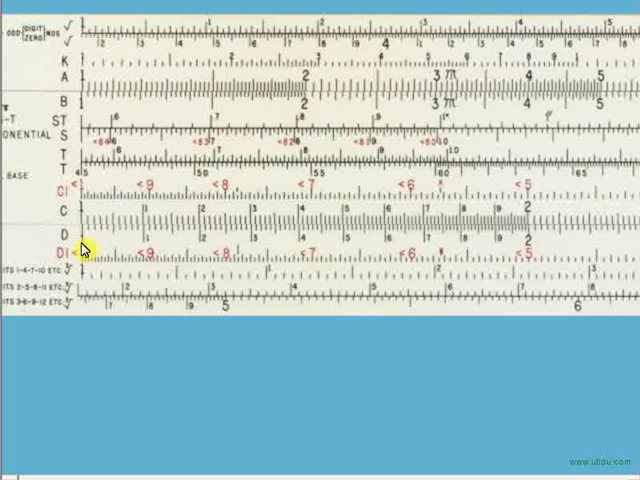
mouse_move(523, 253)
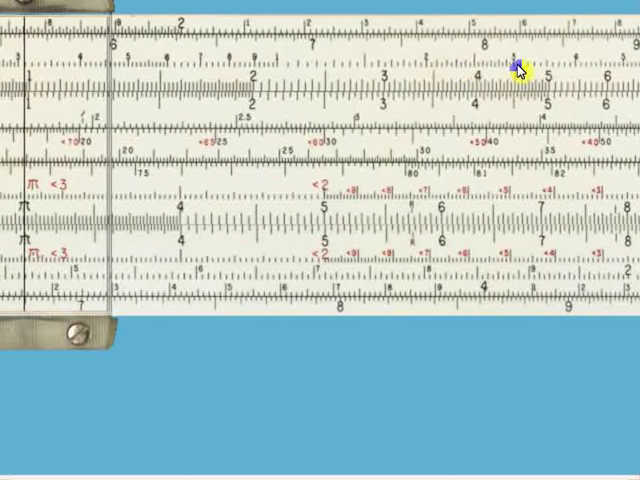
left_click_drag(518, 67, 168, 292)
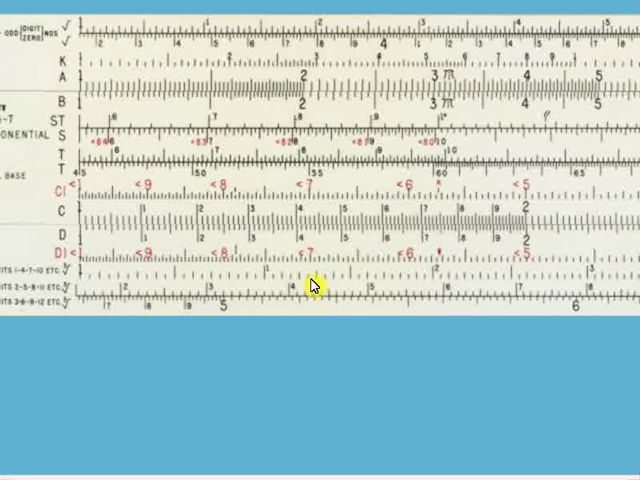
mouse_move(289, 291)
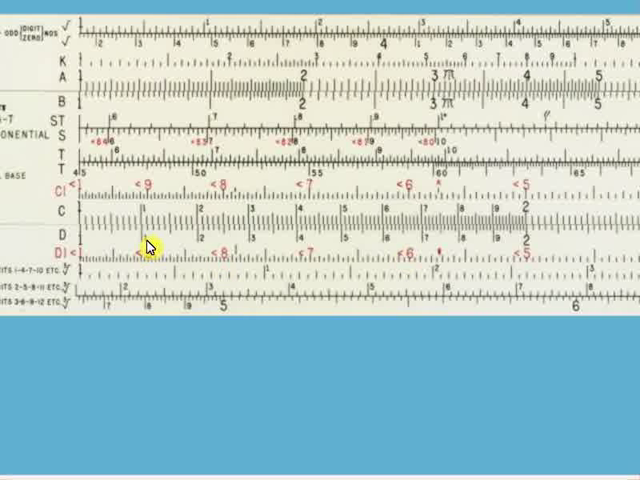
mouse_move(479, 211)
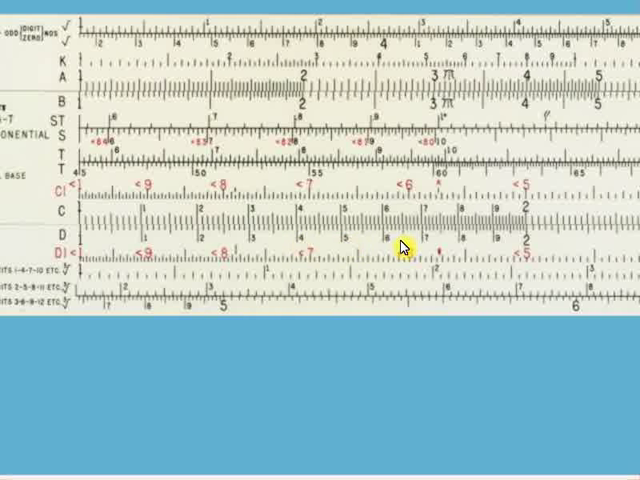
mouse_move(502, 247)
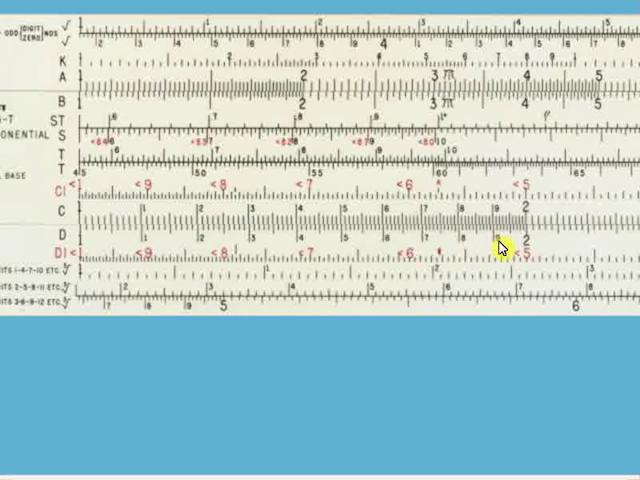
mouse_move(549, 284)
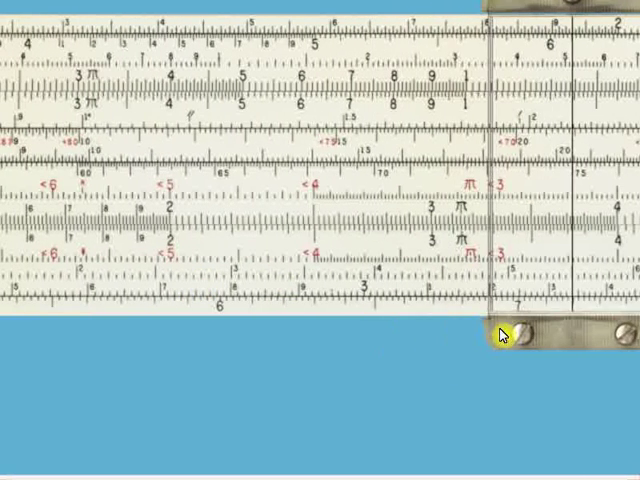
mouse_move(197, 248)
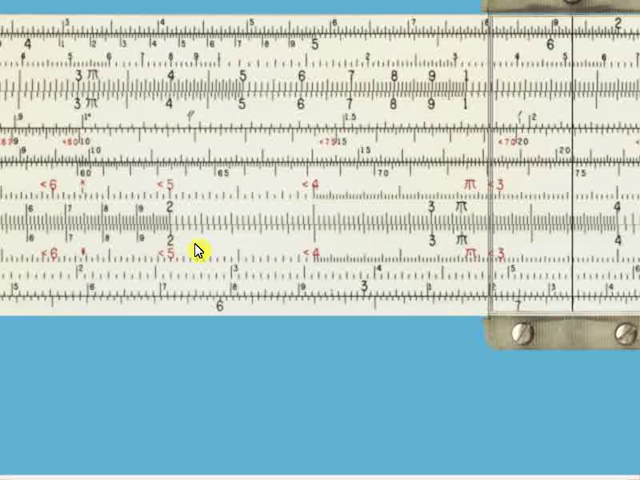
mouse_move(234, 257)
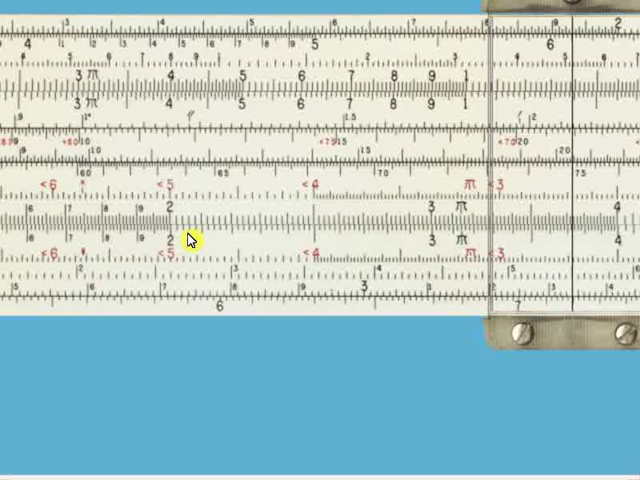
mouse_move(275, 247)
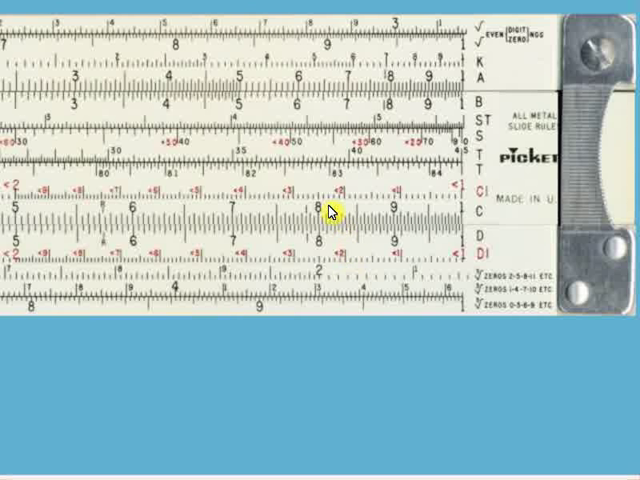
mouse_move(338, 237)
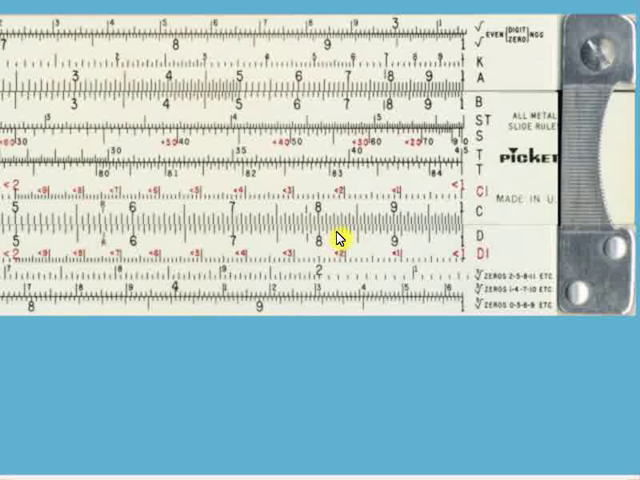
mouse_move(368, 268)
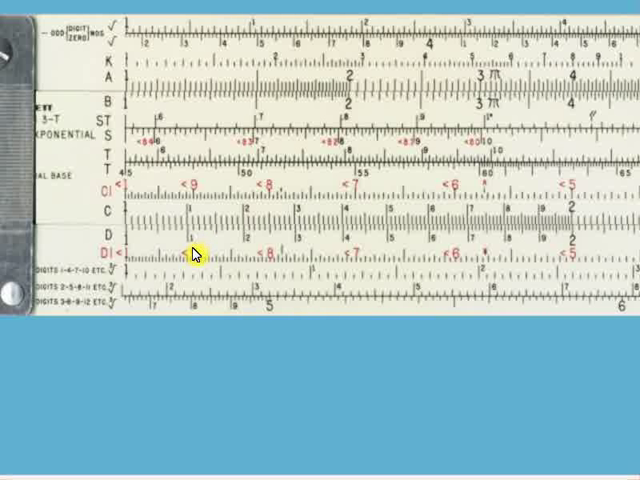
mouse_move(219, 241)
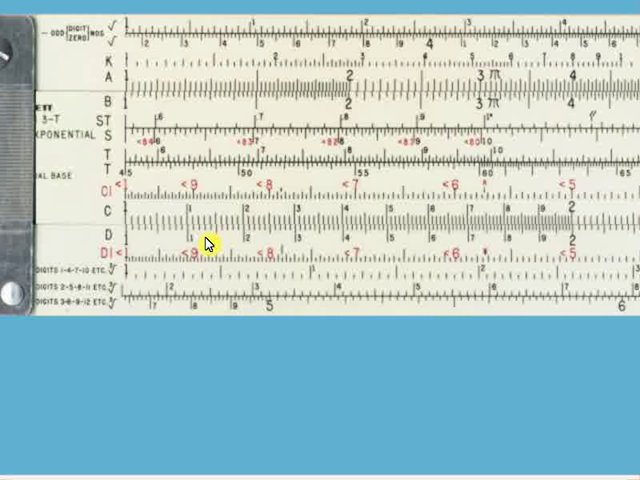
mouse_move(252, 248)
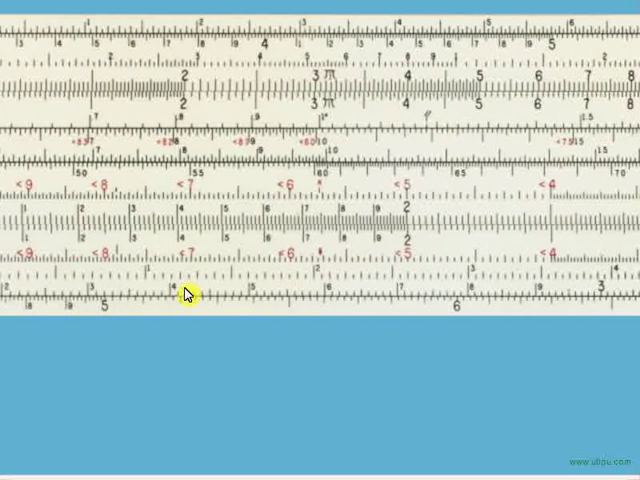
left_click_drag(185, 295, 290, 280)
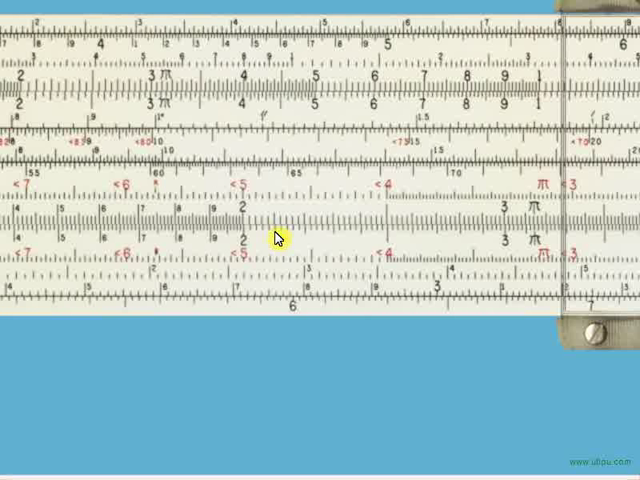
mouse_move(258, 237)
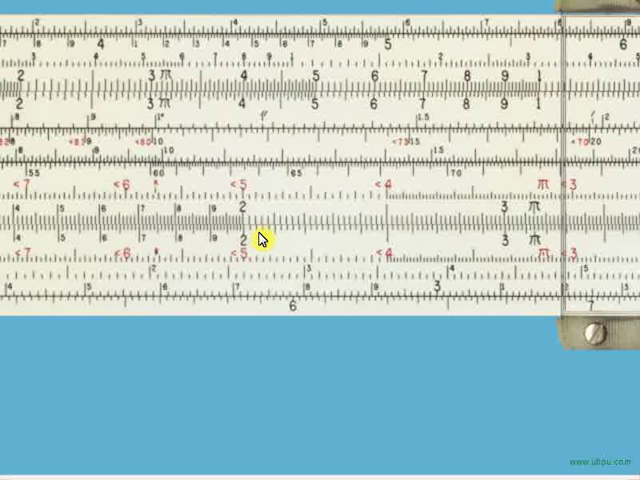
mouse_move(280, 242)
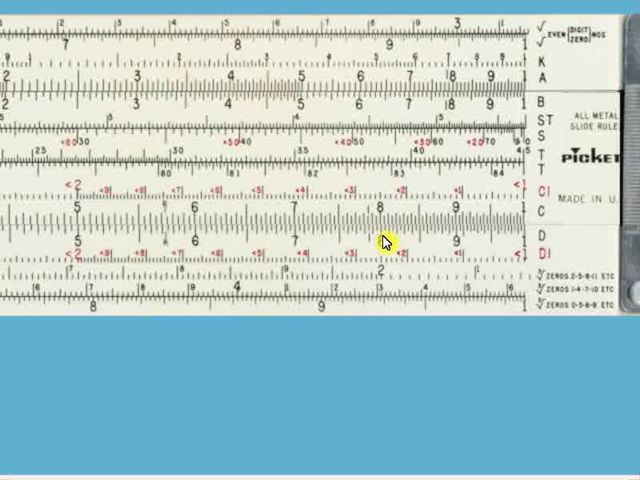
mouse_move(389, 247)
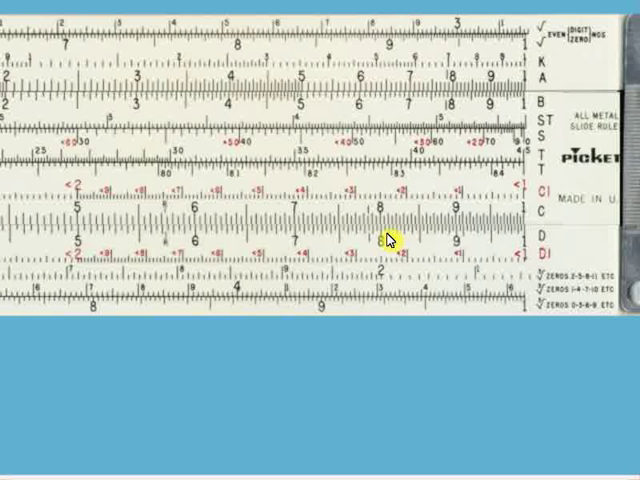
mouse_move(293, 307)
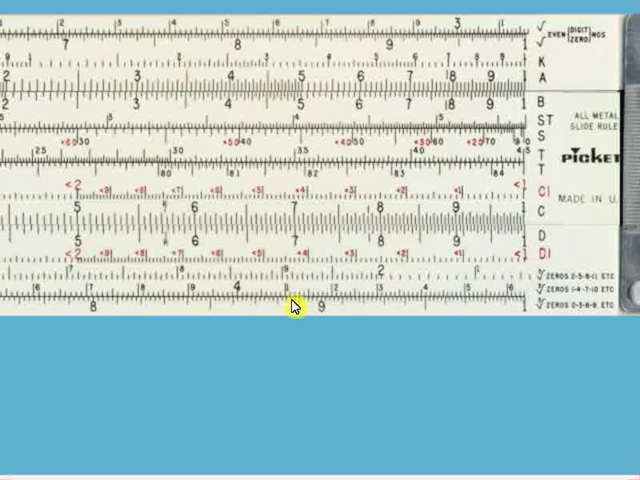